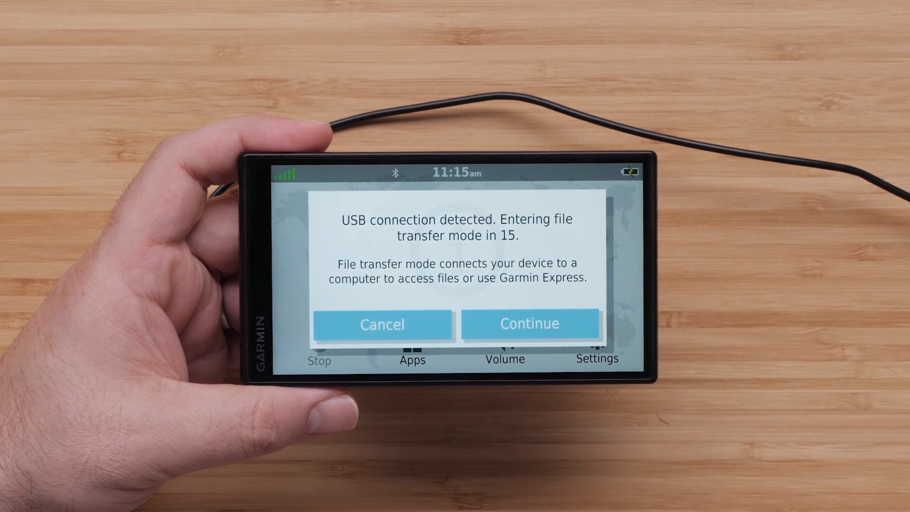
# Accept the detected USB connection so the Garmin navigator enters file transfer mode
pyautogui.click(529, 319)
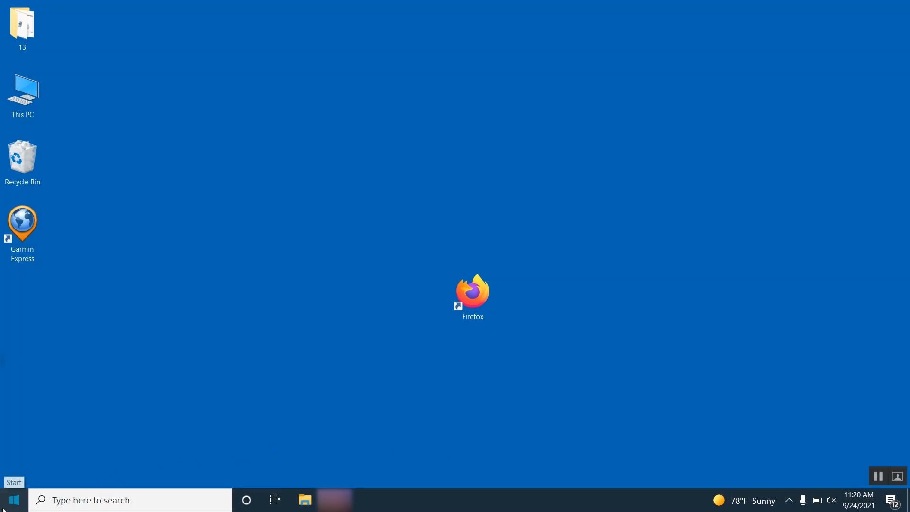
# Show the Start menu Power choices: Sleep, Shut down and Restart
pyautogui.click(12, 500)
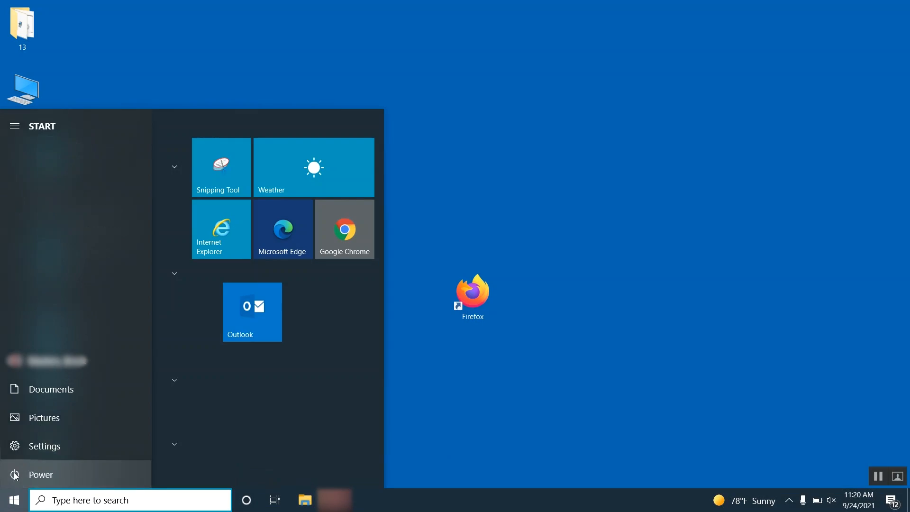
pyautogui.click(40, 474)
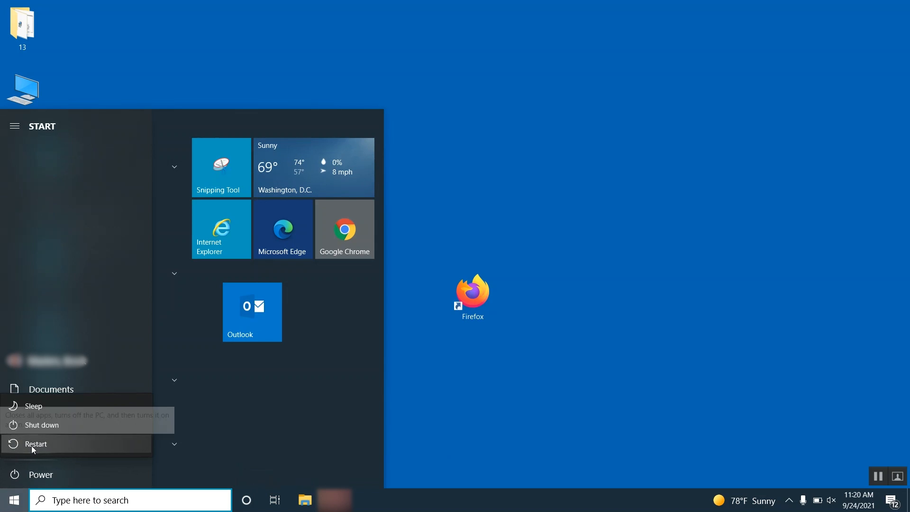
pyautogui.moveTo(500, 418)
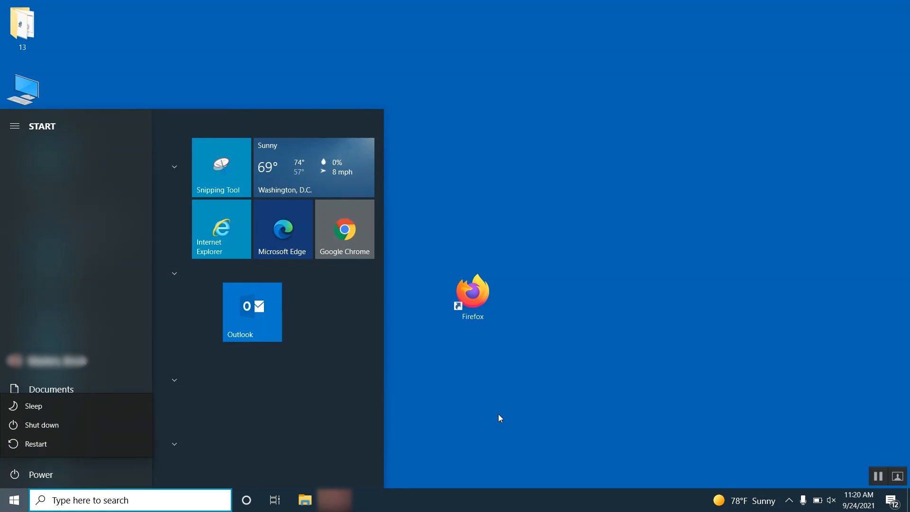